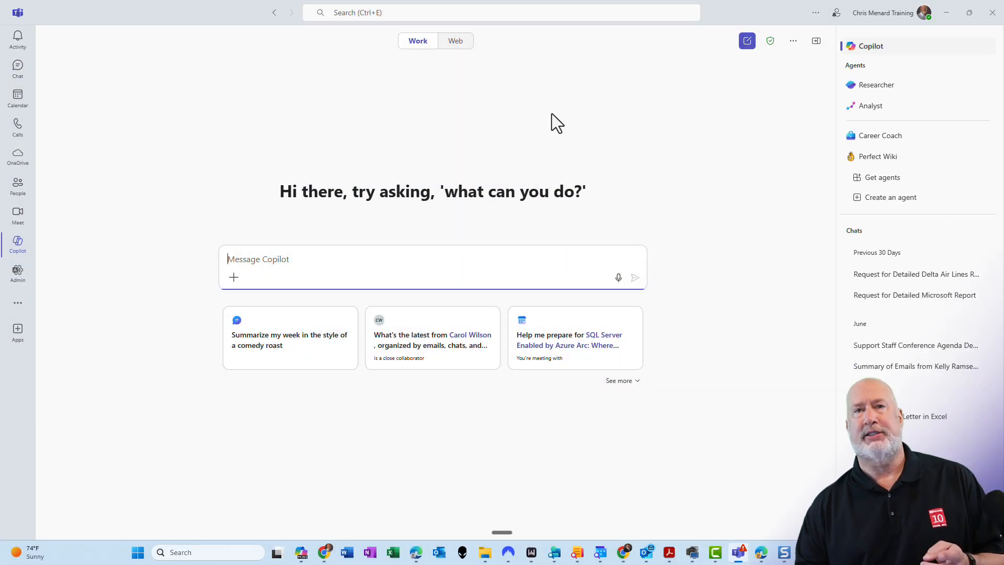
{"action": "mouse_move", "coordinate": [590, 109]}
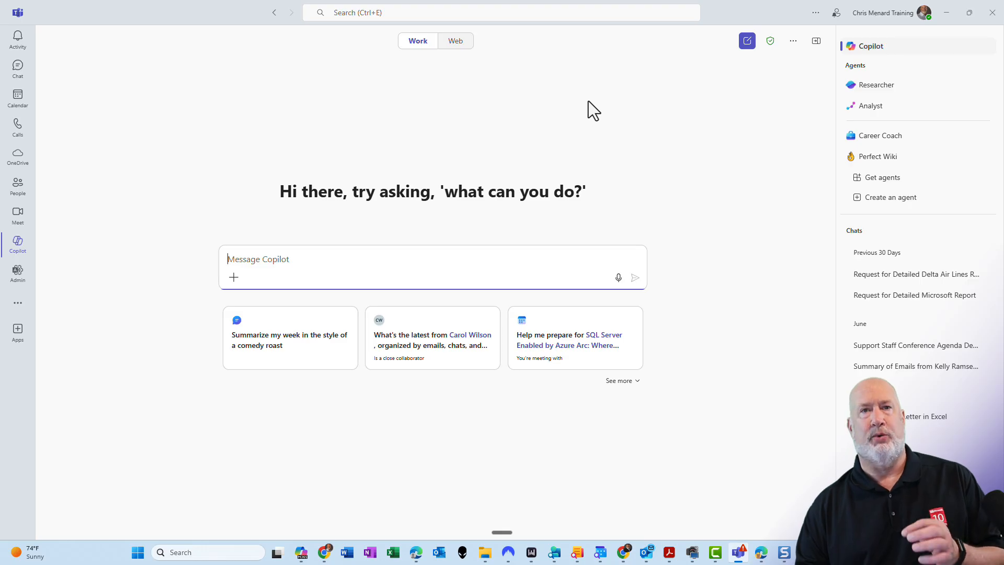
{"action": "mouse_move", "coordinate": [84, 148]}
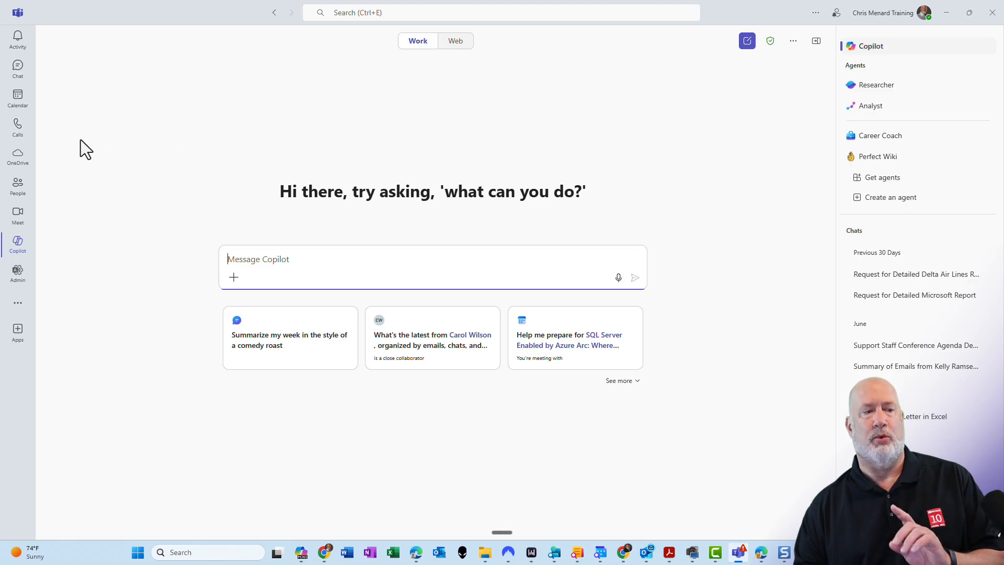
{"action": "mouse_move", "coordinate": [17, 97]}
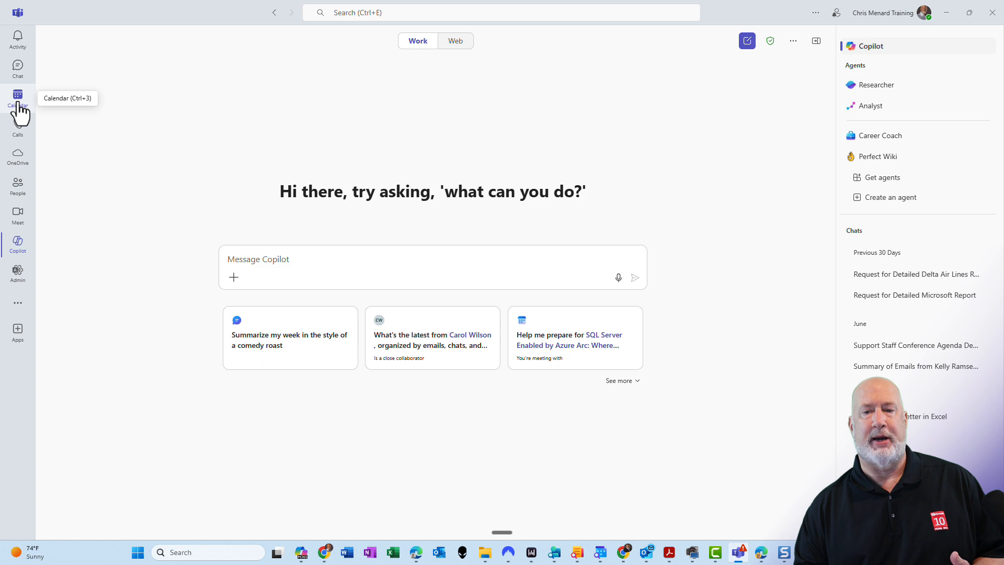
Launch a Meet now instant meeting from Calendar so its meeting window opens awaiting participants
{"action": "left_click", "coordinate": [18, 98]}
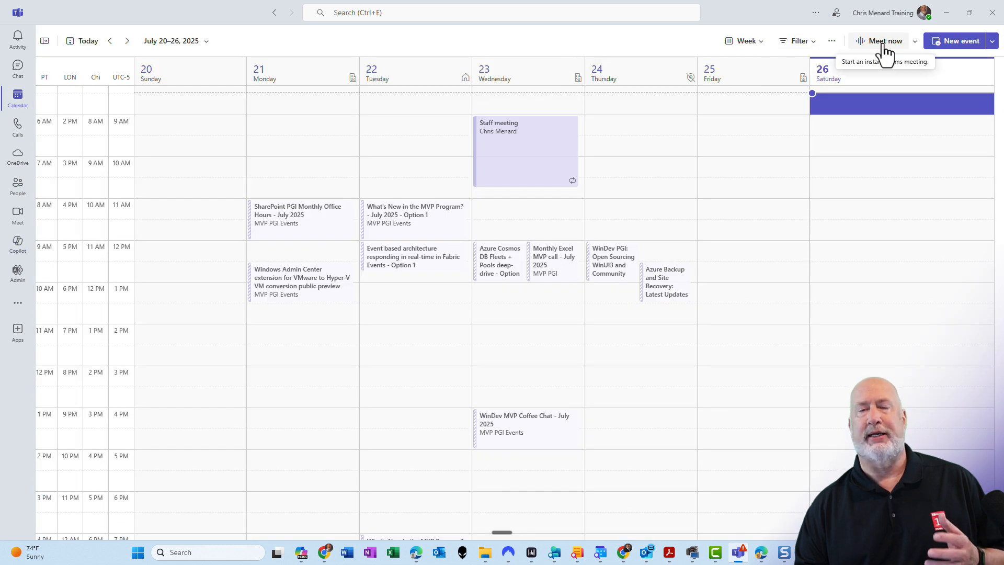
{"action": "left_click", "coordinate": [886, 41]}
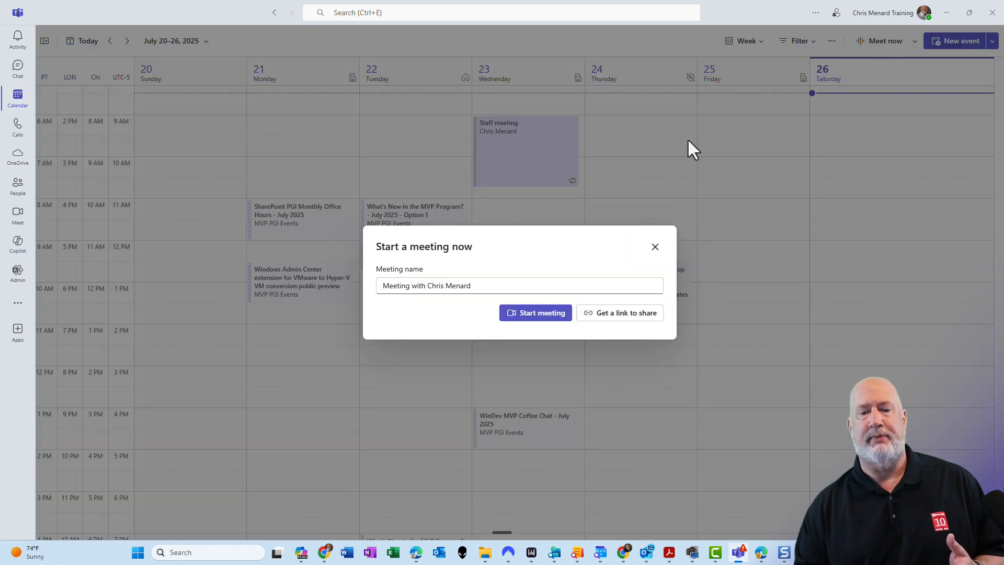
{"action": "left_click", "coordinate": [536, 312]}
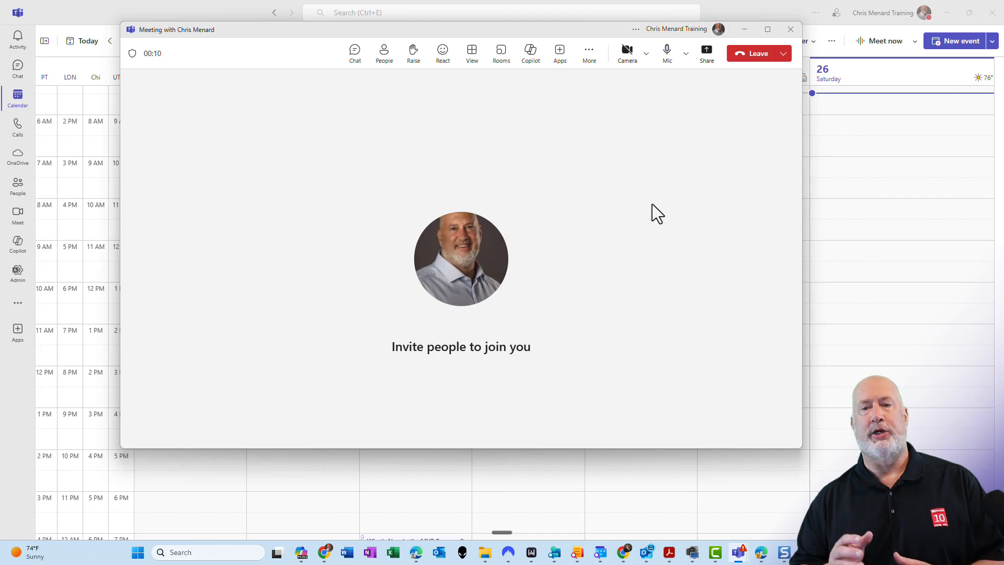